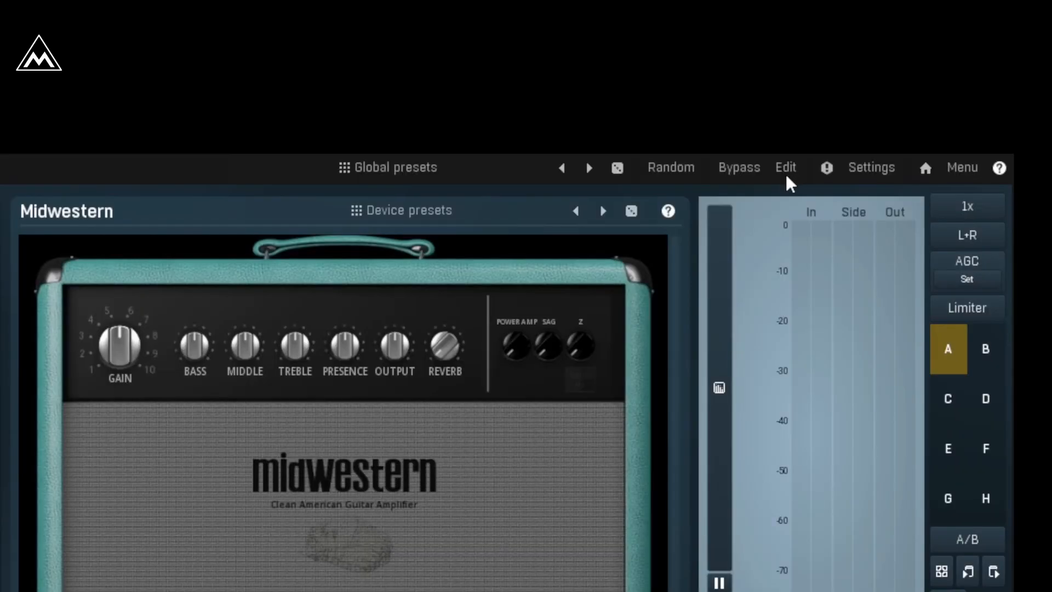
# - Switch MTurboAmp from the simple amp face to the detailed Edit view
pyautogui.click(786, 167)
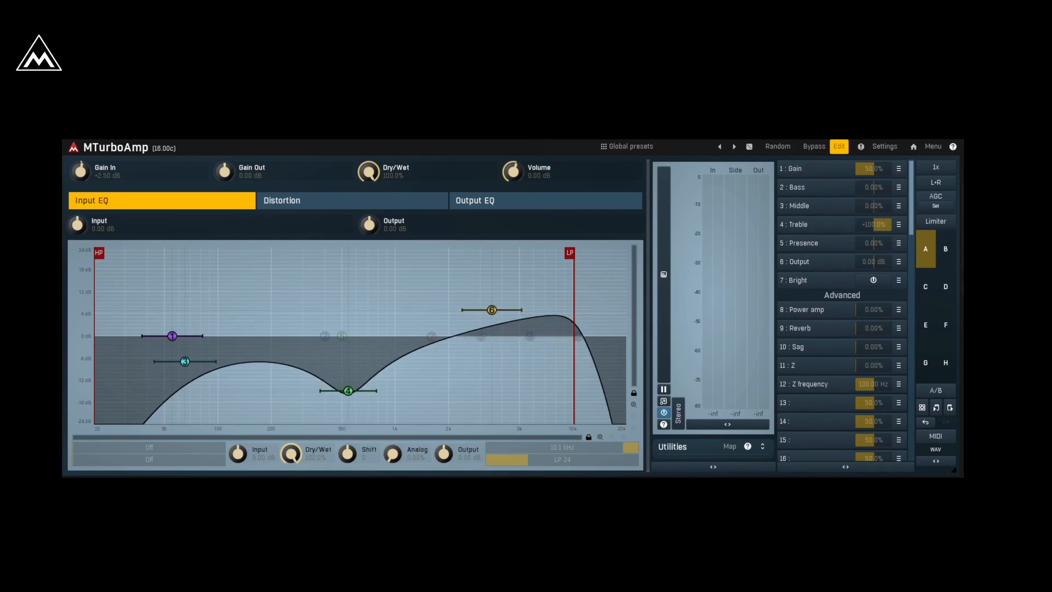
# - Lower input EQ band 6 from about +9 dB to roughly 0 dB, then go to Distortion
pyautogui.moveTo(492, 310); pyautogui.dragTo(492, 346)
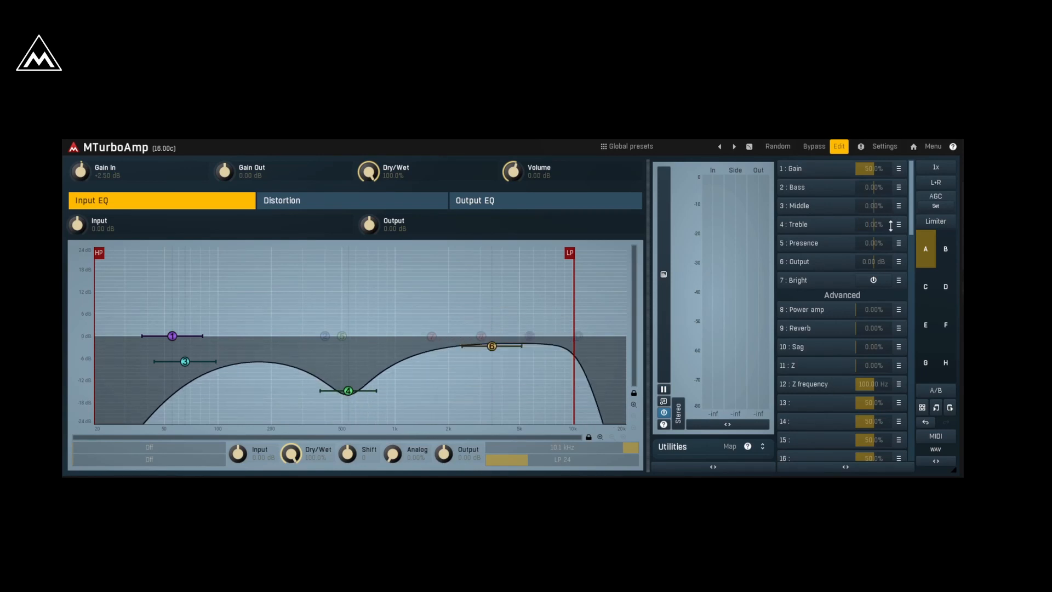
pyautogui.click(282, 200)
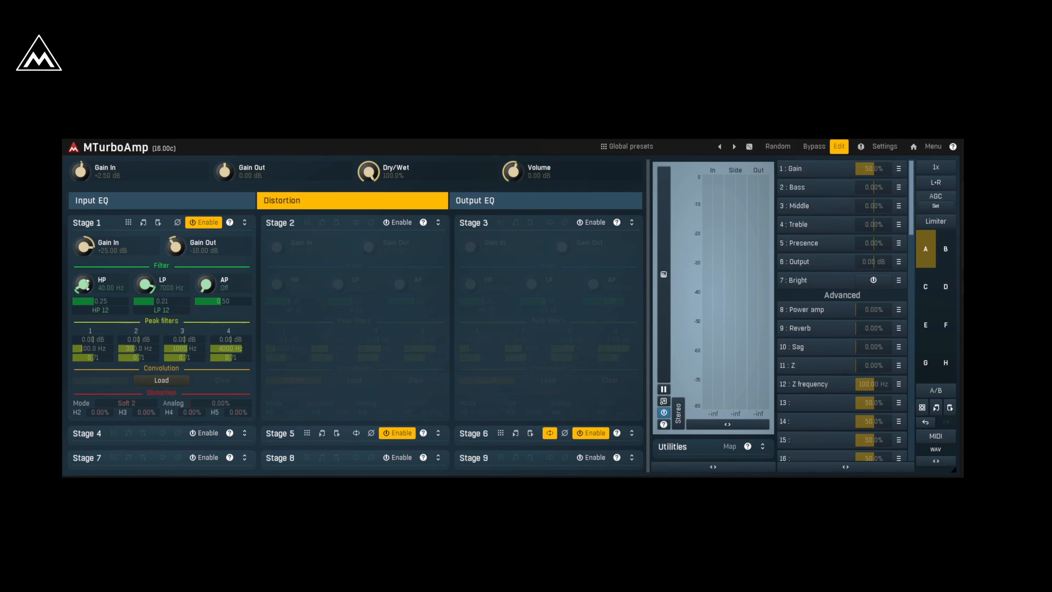
pyautogui.moveTo(126, 404)
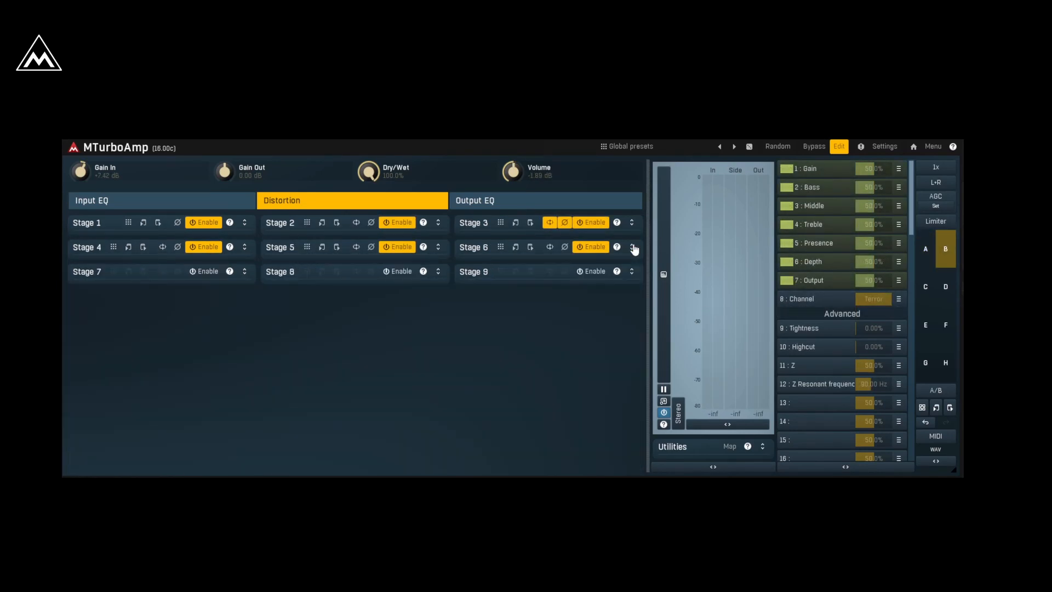
# - Expand the distortion stage panels to show each stage's filter and distortion settings
pyautogui.click(631, 223)
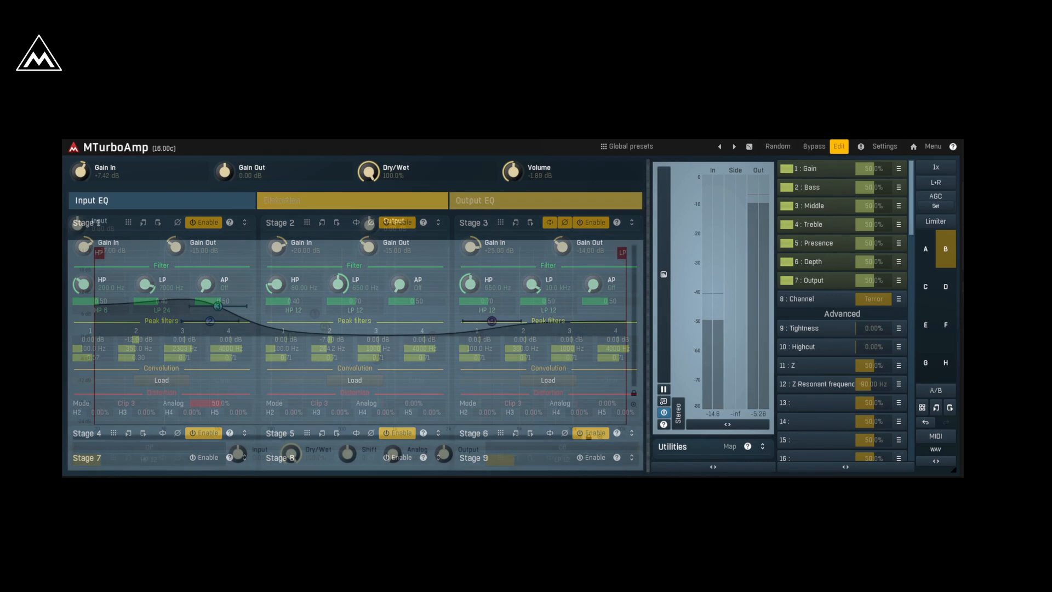
# - Cut output EQ band 5 just below 1 kHz down to about -4 dB
pyautogui.click(546, 200)
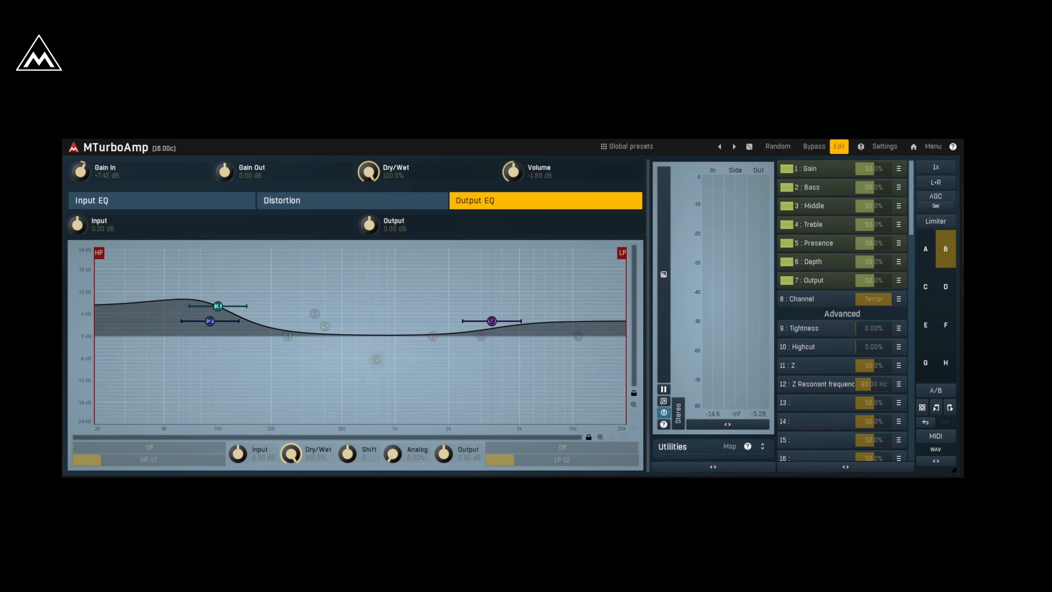
pyautogui.moveTo(376, 359); pyautogui.dragTo(380, 351)
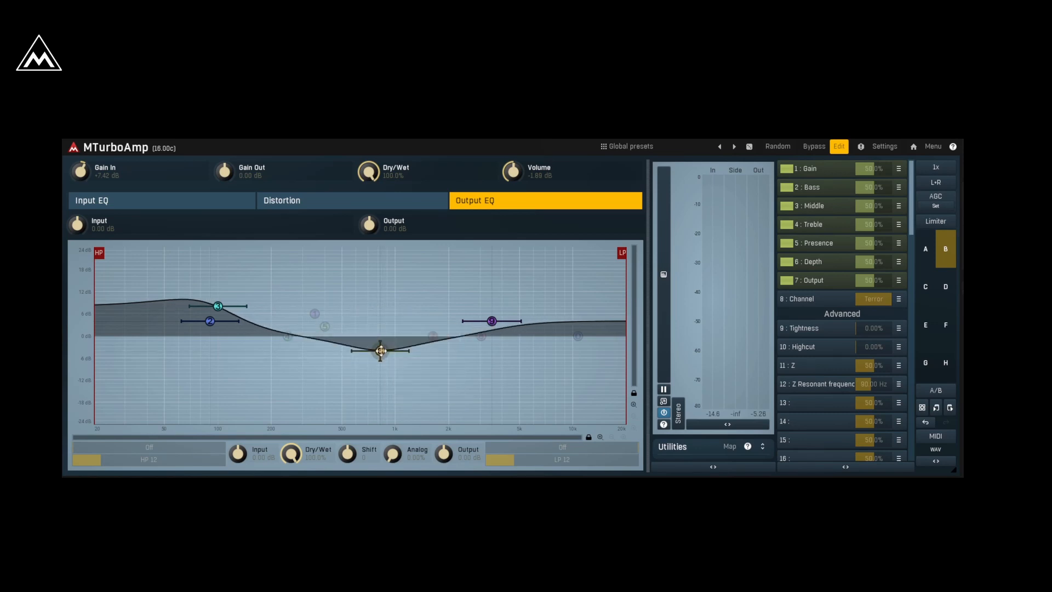